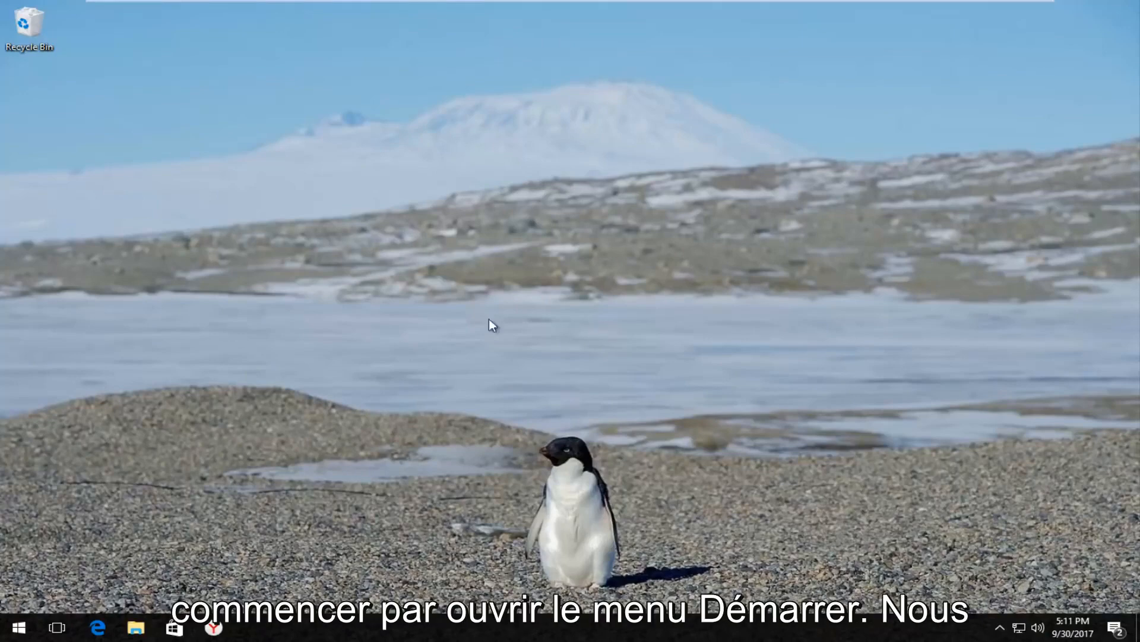
Search the Start menu for 'control panel' and launch Control Panel
click(18, 626)
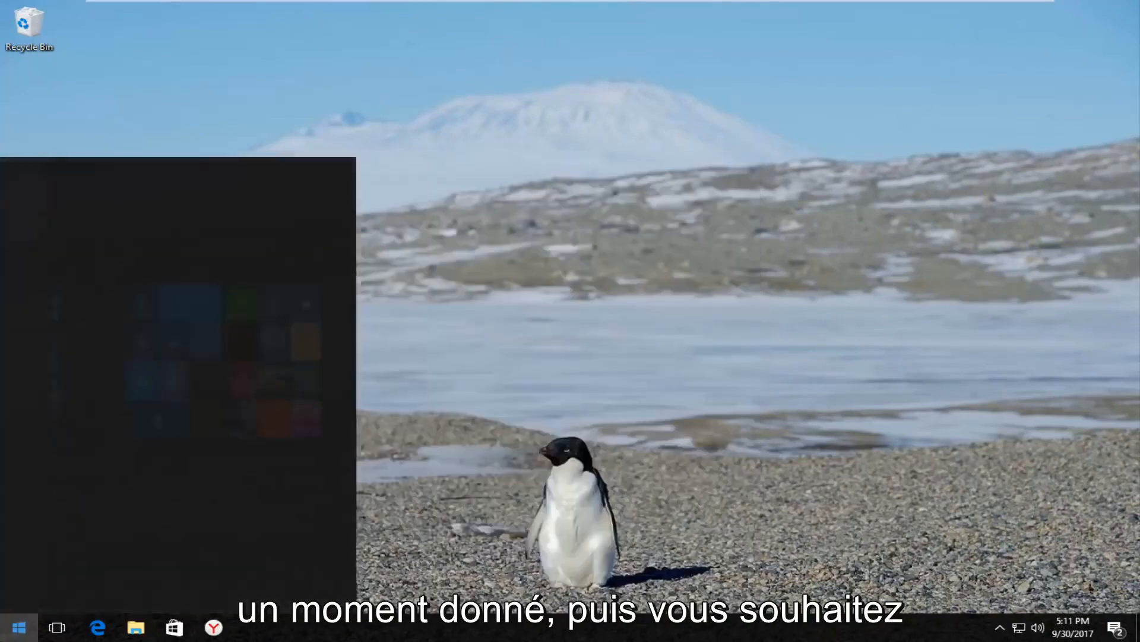
text(control panel)
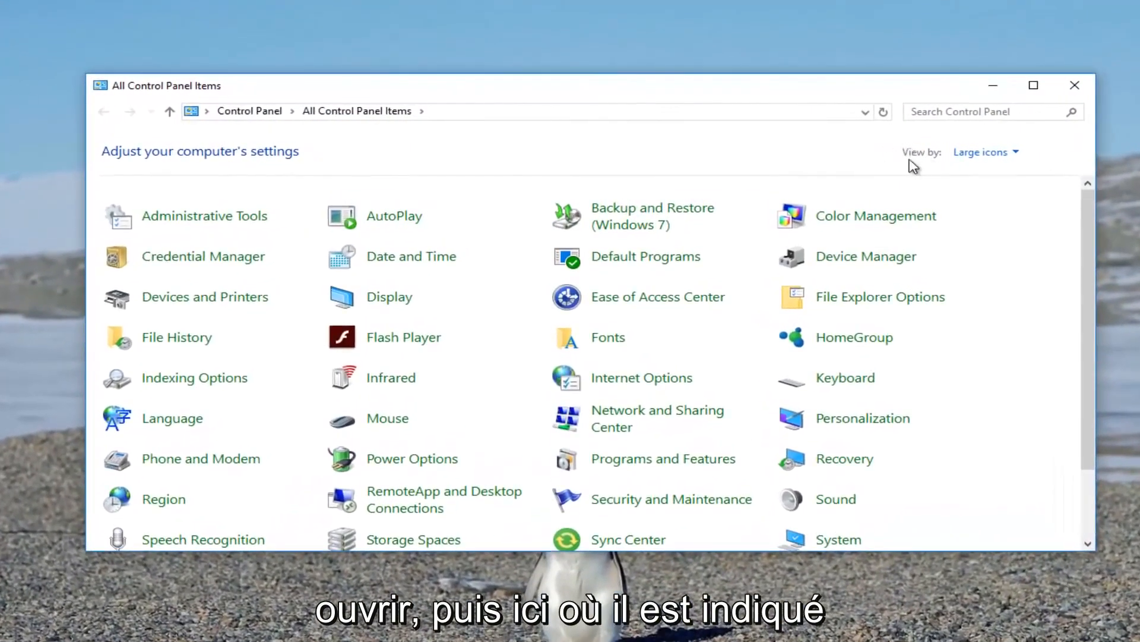
Switch the Control Panel view to Large icons
click(986, 152)
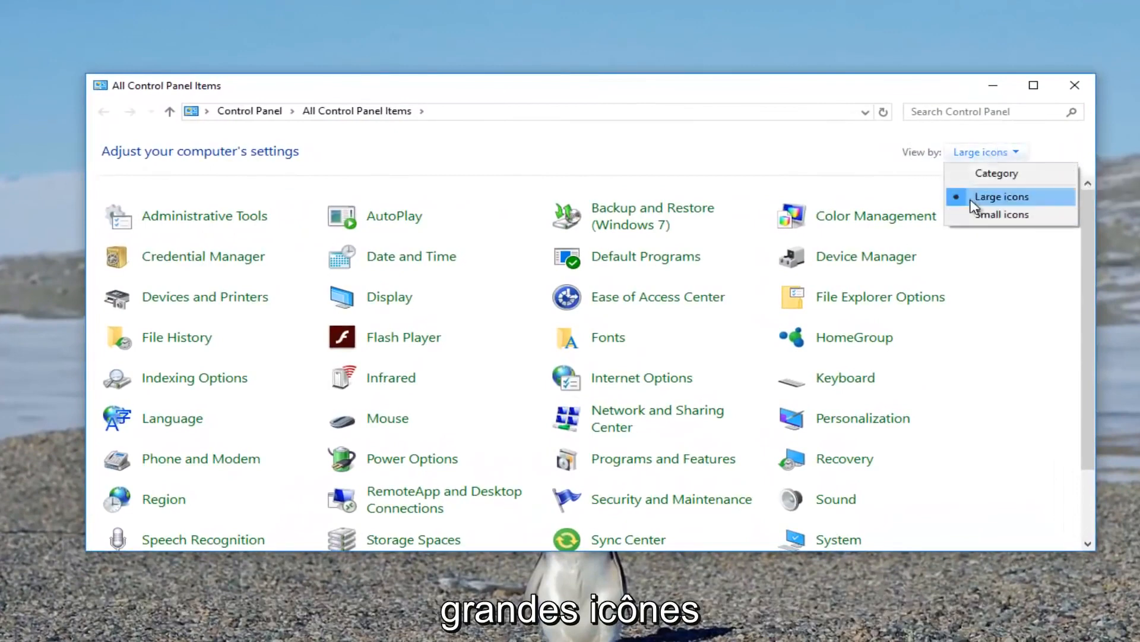
click(1000, 196)
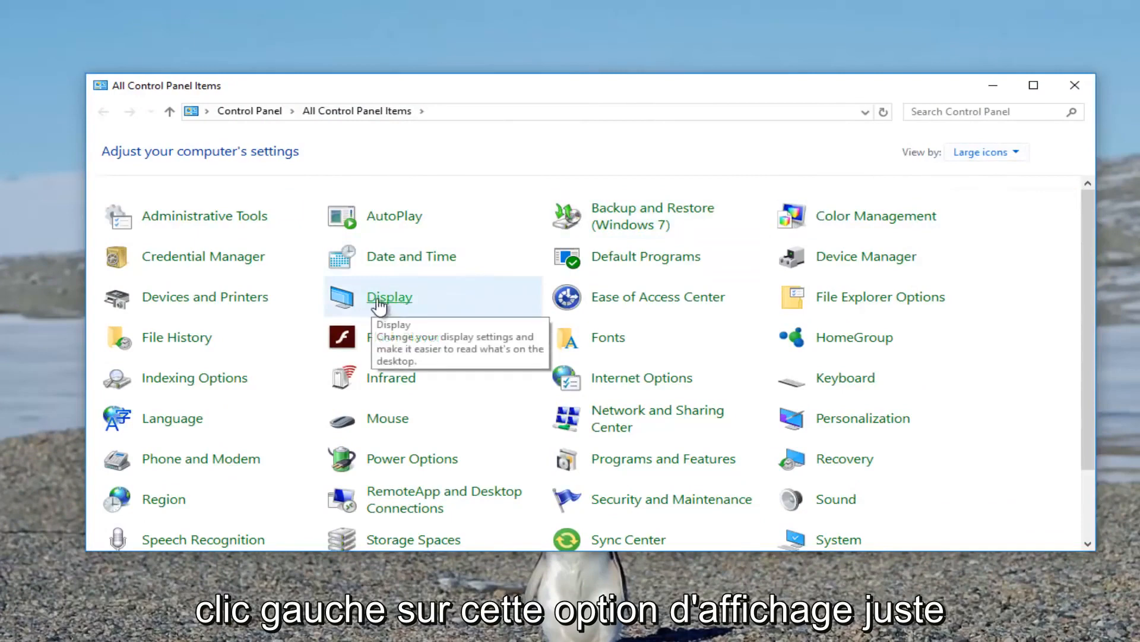
From the Display item, bring up the Custom sizing options dialog showing 100% scaling
click(390, 297)
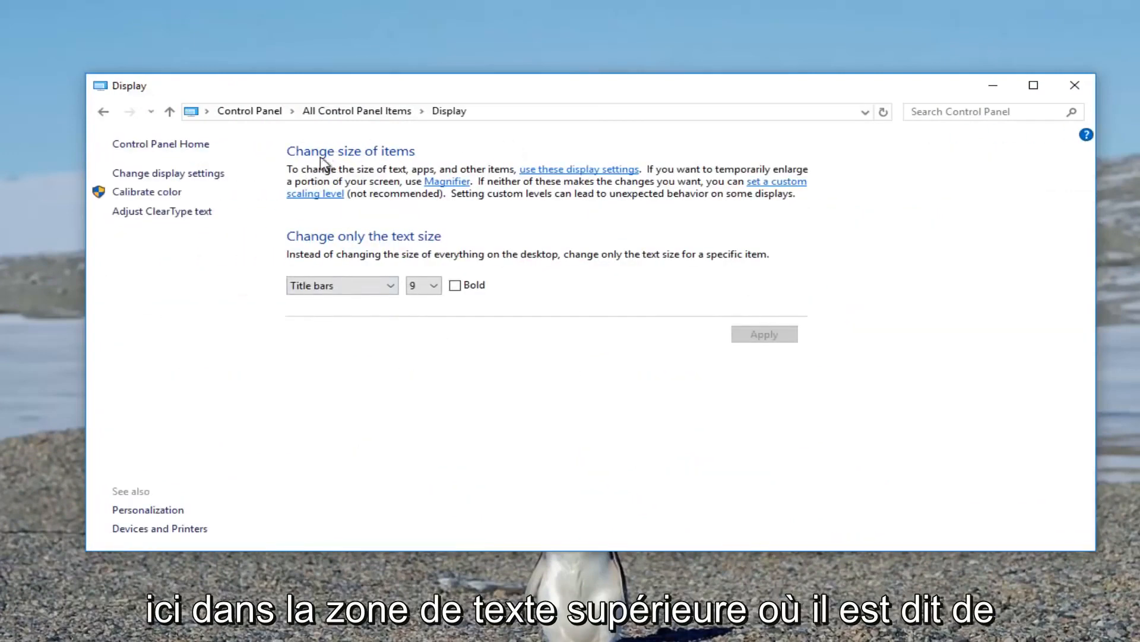
mouse_move(738, 181)
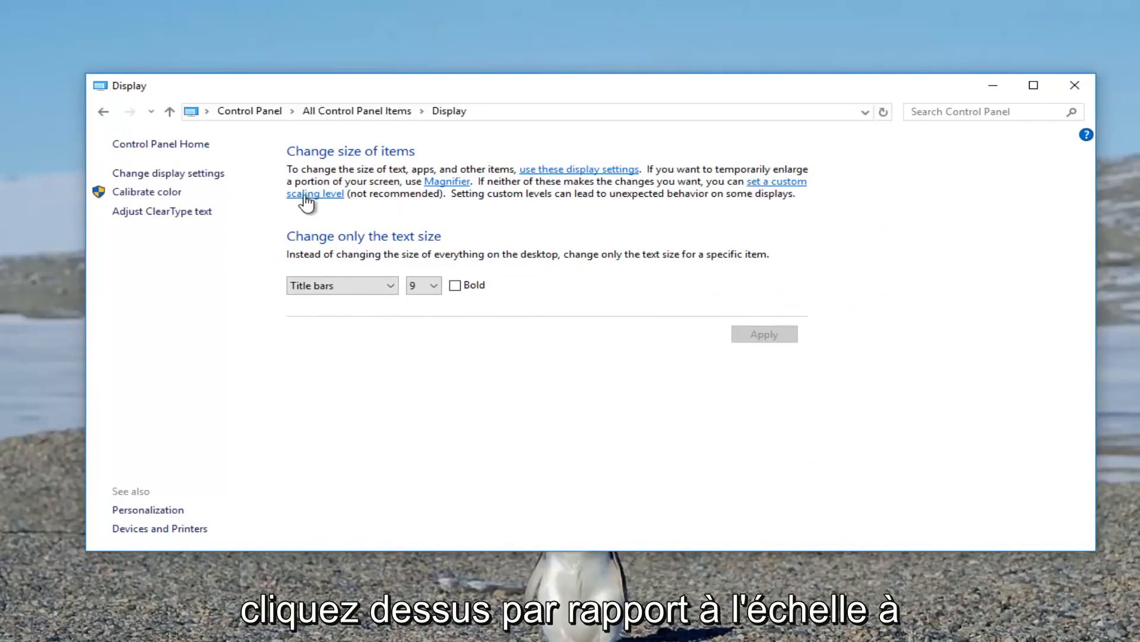
click(313, 194)
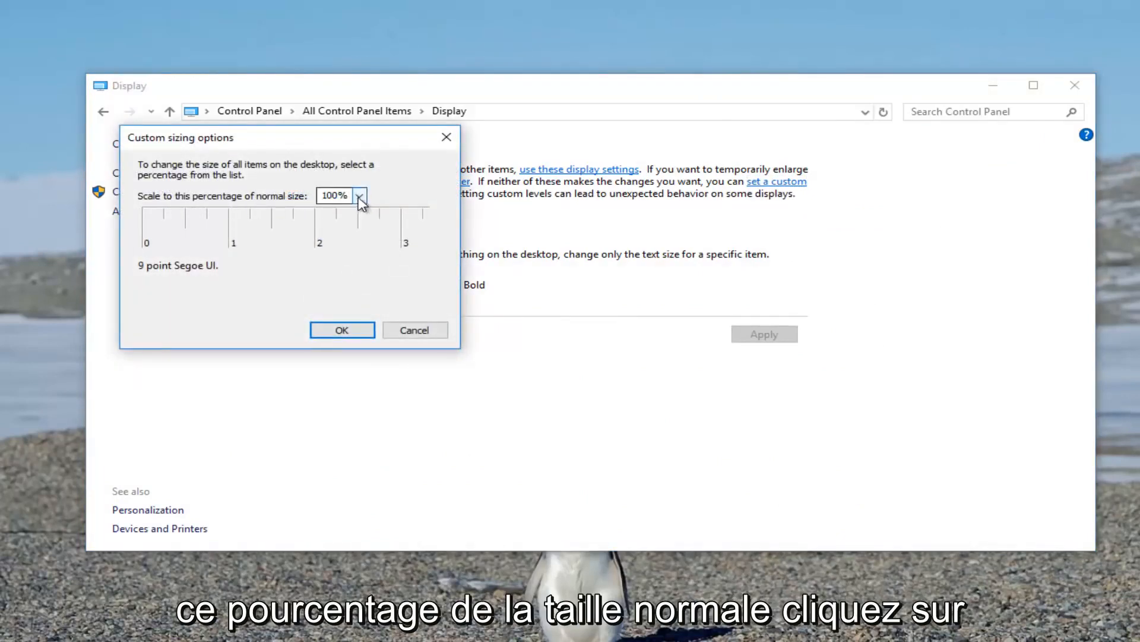
Choose 150% of normal size as the custom scaling level
click(358, 196)
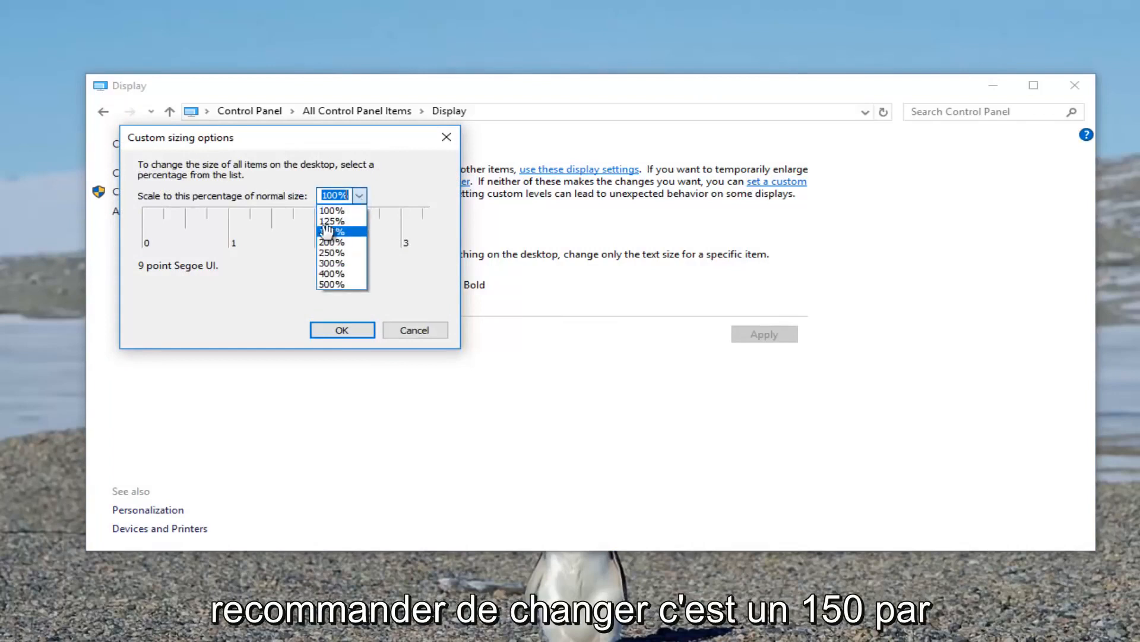
click(331, 232)
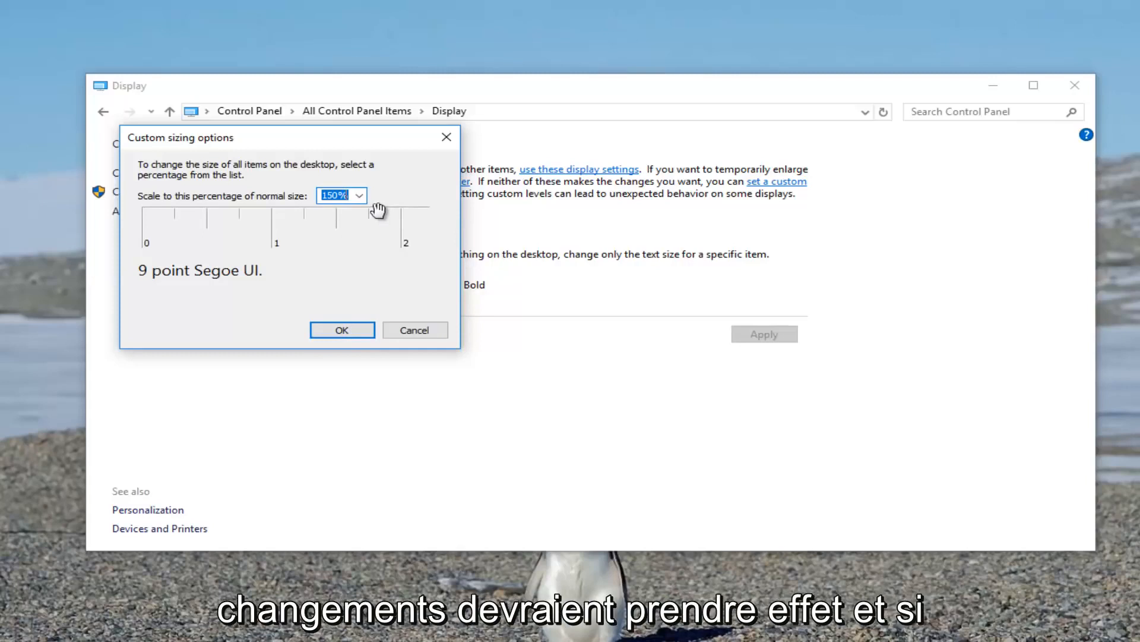
mouse_move(297, 233)
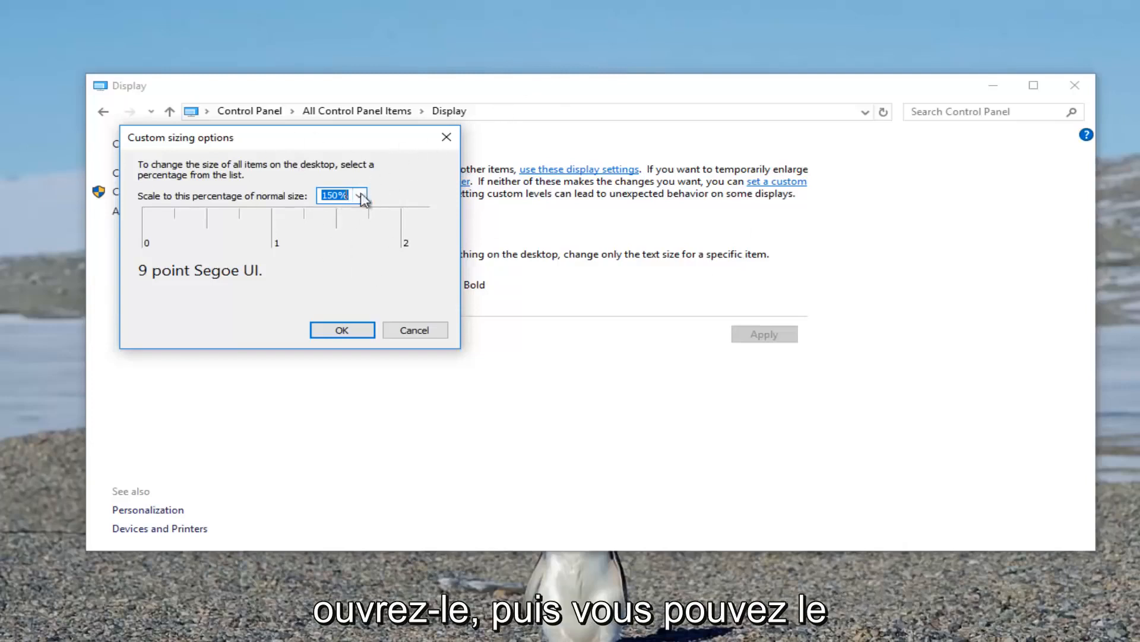
Reset the custom scaling level back to 100% of normal size
click(339, 195)
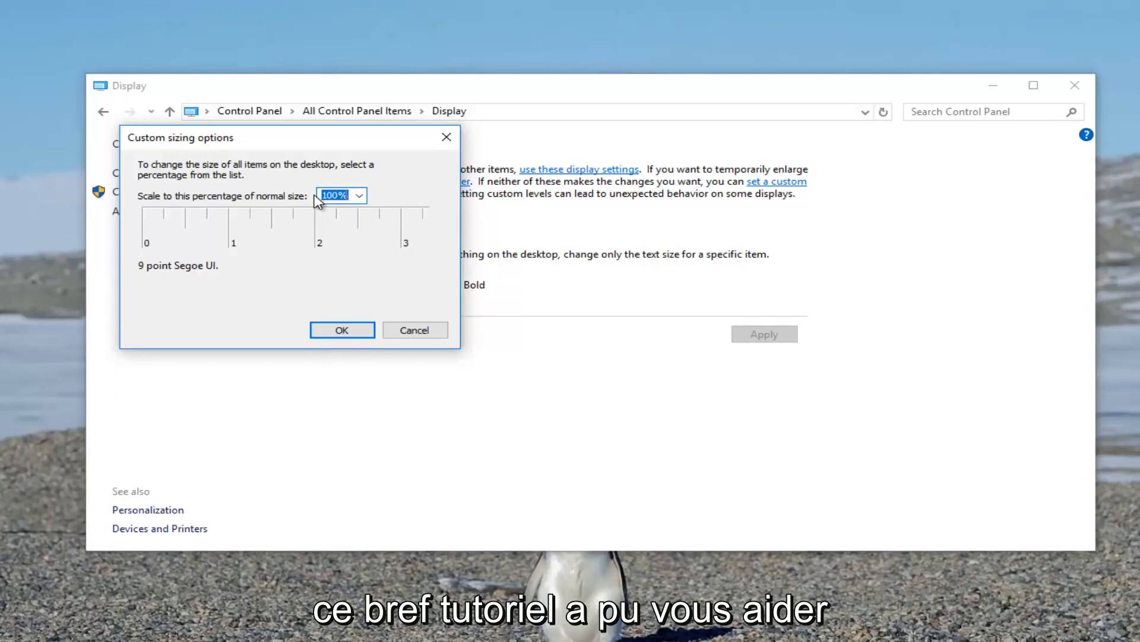
mouse_move(351, 193)
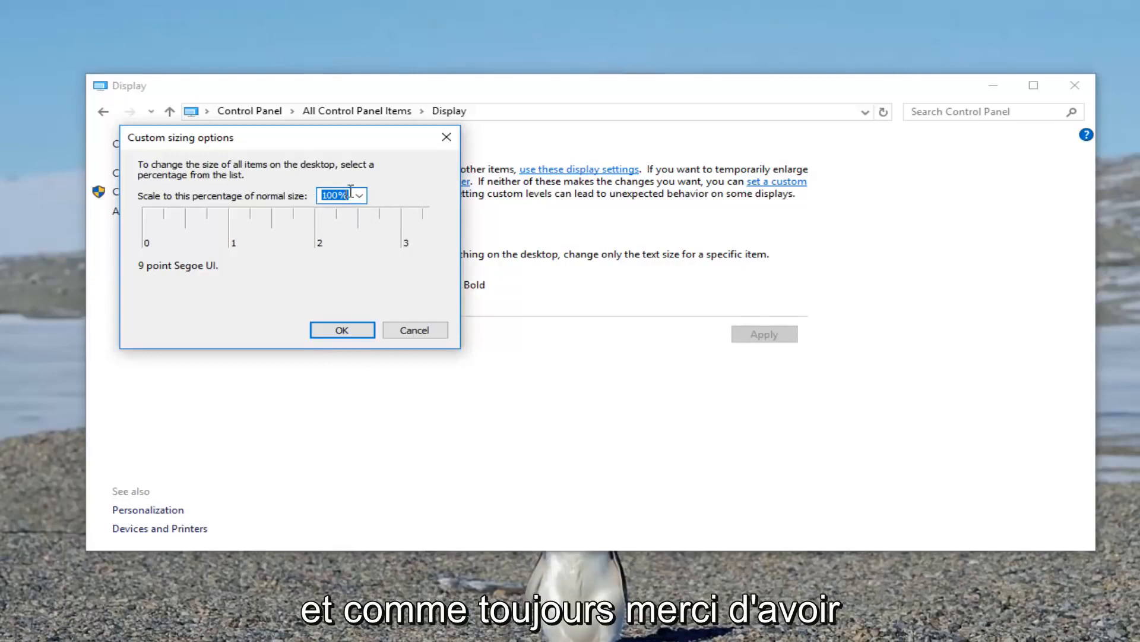